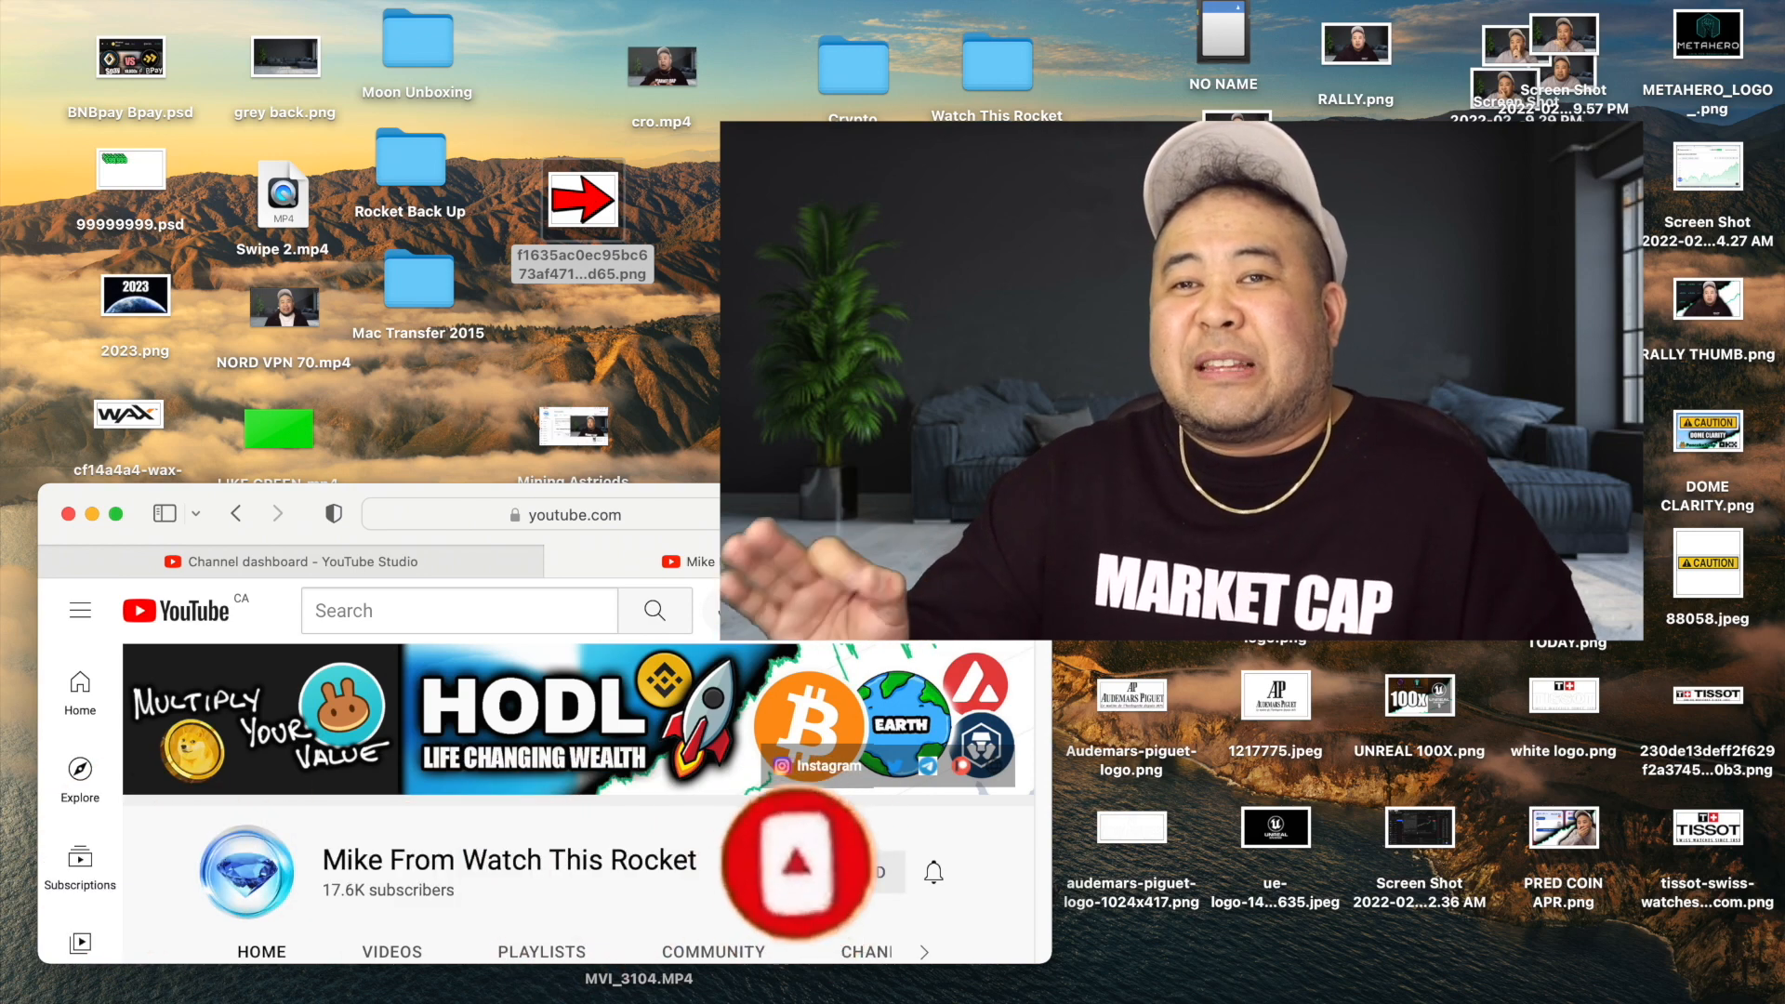
- Subscribe to the Mike From Watch This Rocket channel from its channel page
{"action": "left_click", "coordinate": [802, 871]}
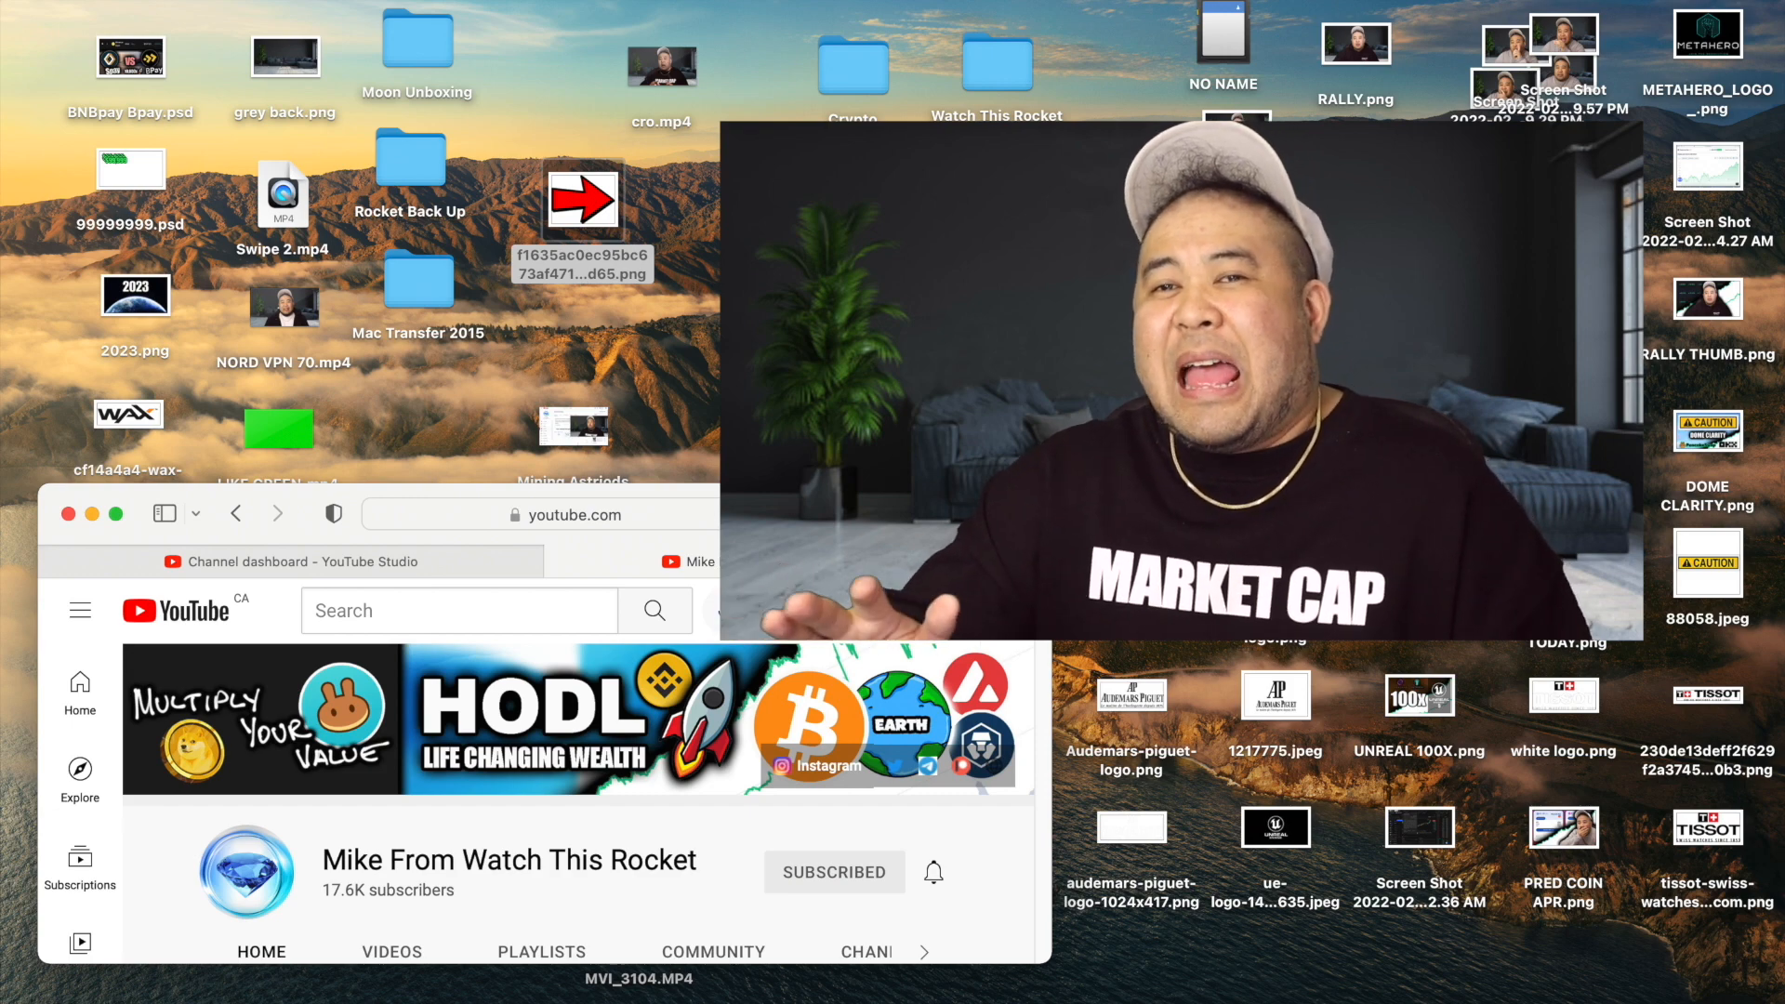